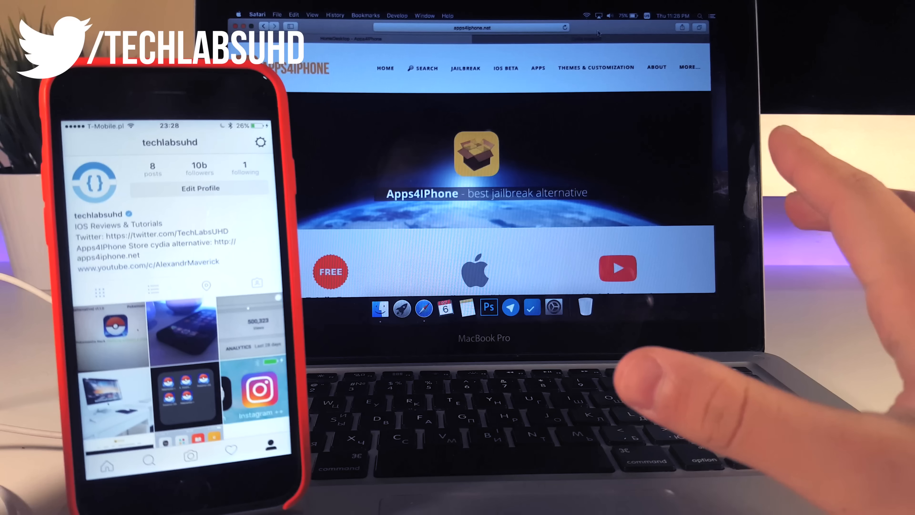
# - Follow the Twitter++ download link on Apps4iPhone to the Google Drive large-file warning
pyautogui.click(538, 68)
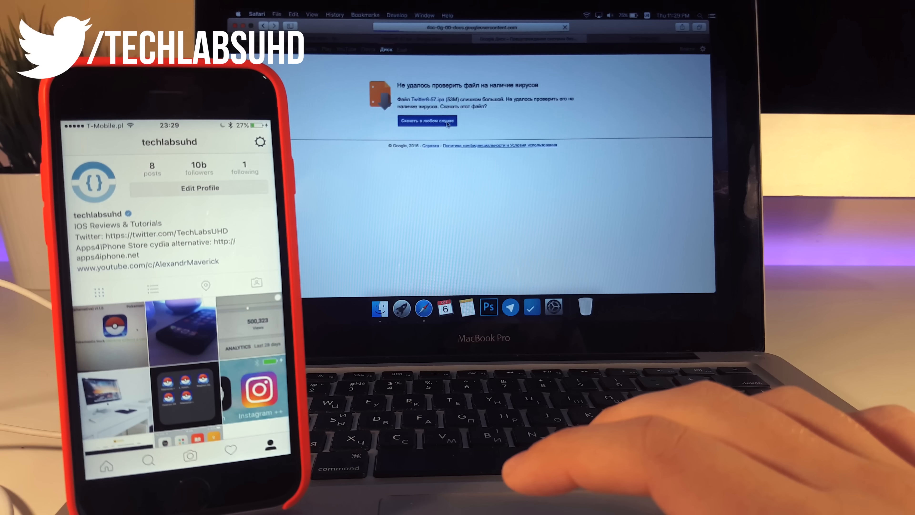
# - Download the Twitter++ IPA anyway and fetch Cydia Impactor for Applications
pyautogui.click(428, 120)
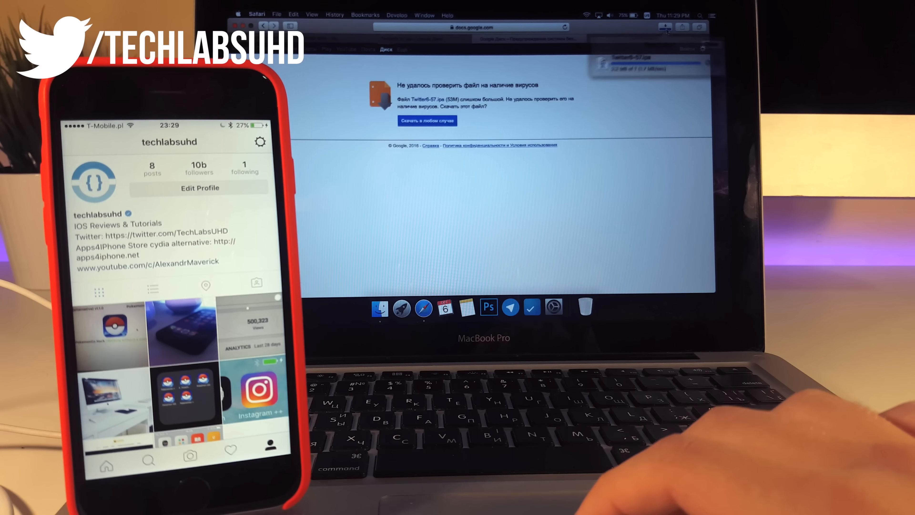
pyautogui.click(666, 27)
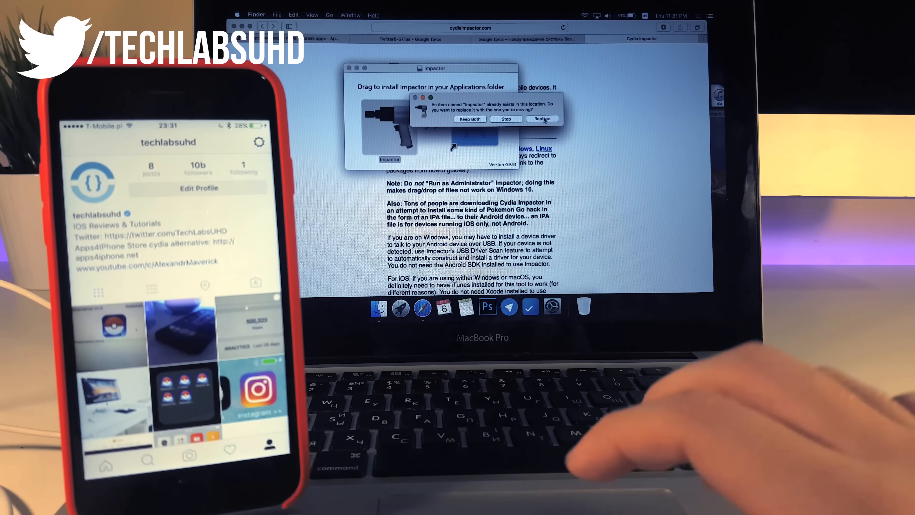
# - Replace the existing Impactor copy and sideload the Twitter++ IPA onto the iPhone
pyautogui.click(542, 118)
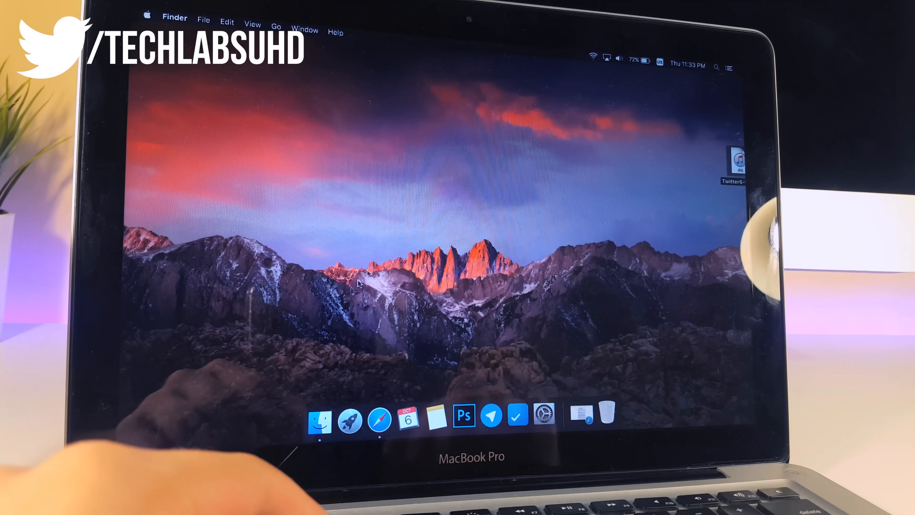
pyautogui.click(351, 423)
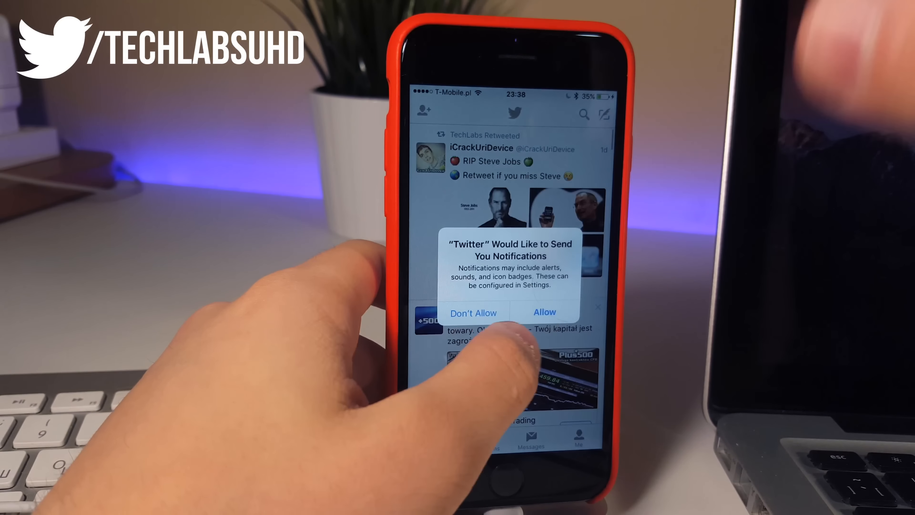
# - Dismiss Twitter's notification prompt and check the developer profile under Profiles & Device Management
pyautogui.click(474, 312)
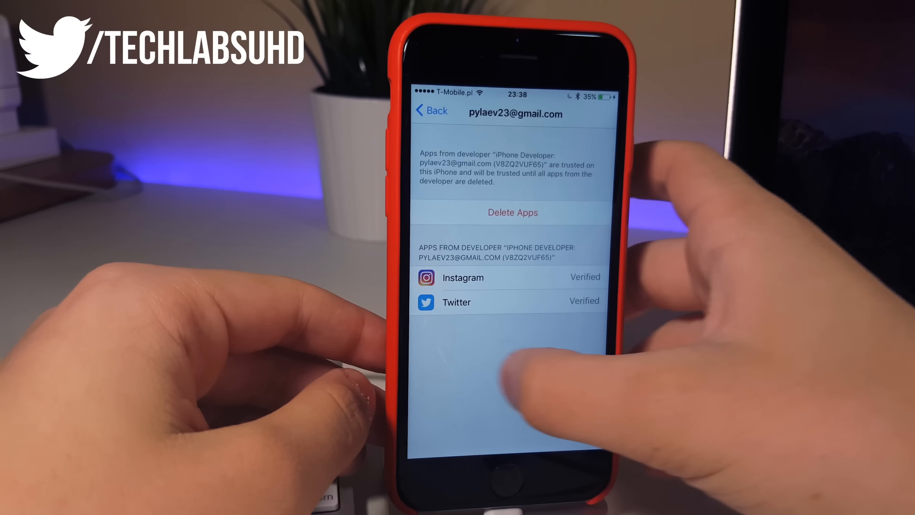
pyautogui.click(433, 111)
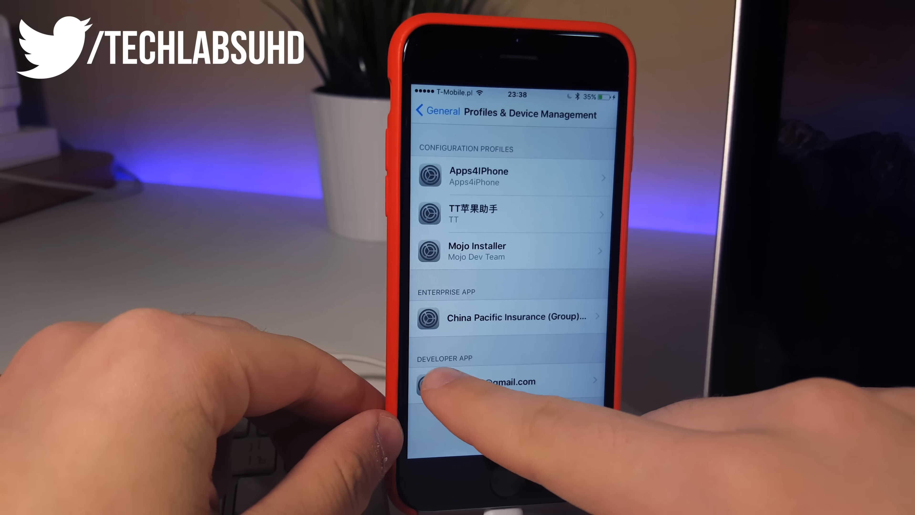
pyautogui.click(498, 381)
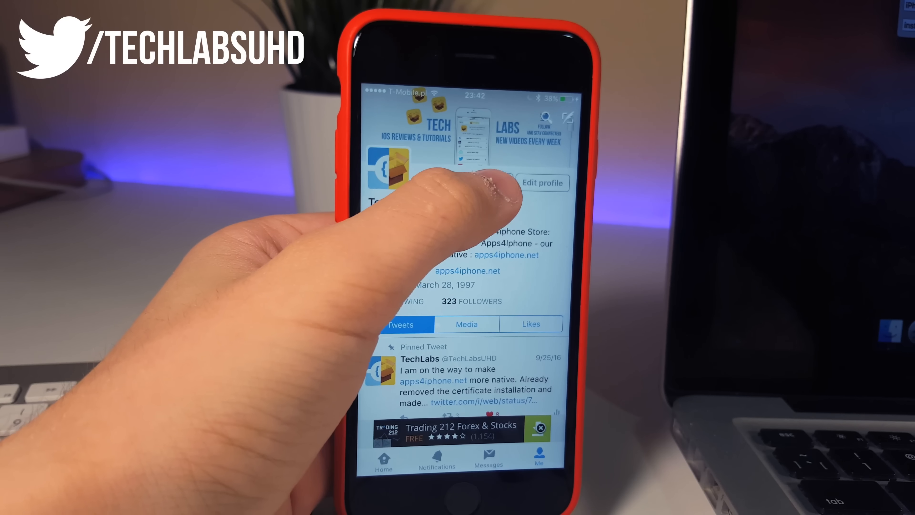
pyautogui.click(471, 181)
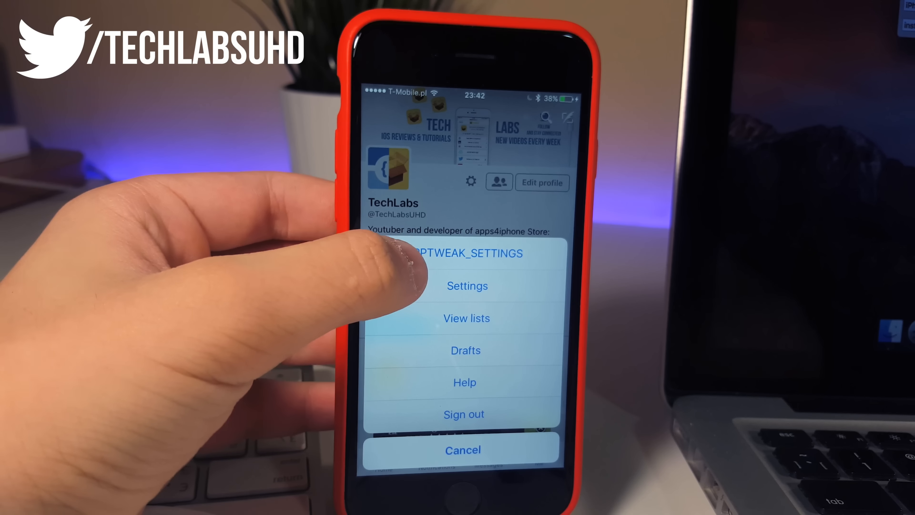